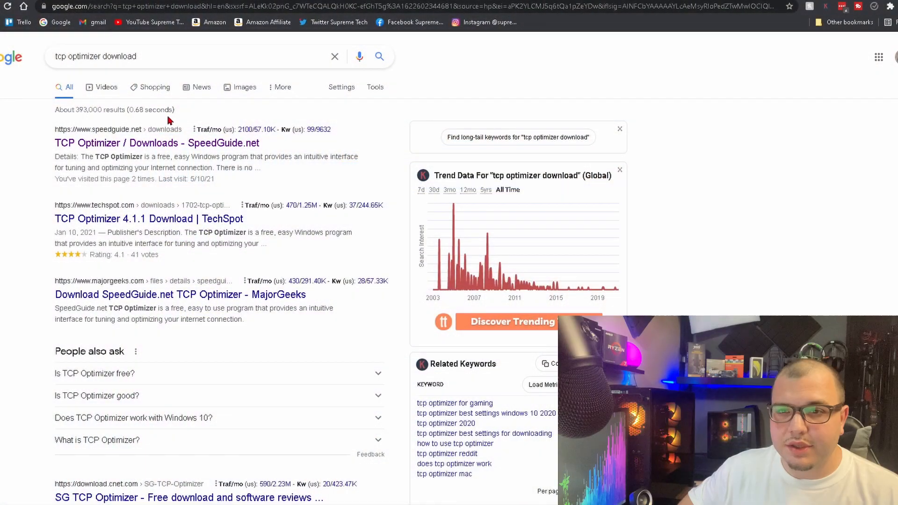
# Select the search box text to search for the TCP Optimizer download
pyautogui.tripleClick(95, 56)
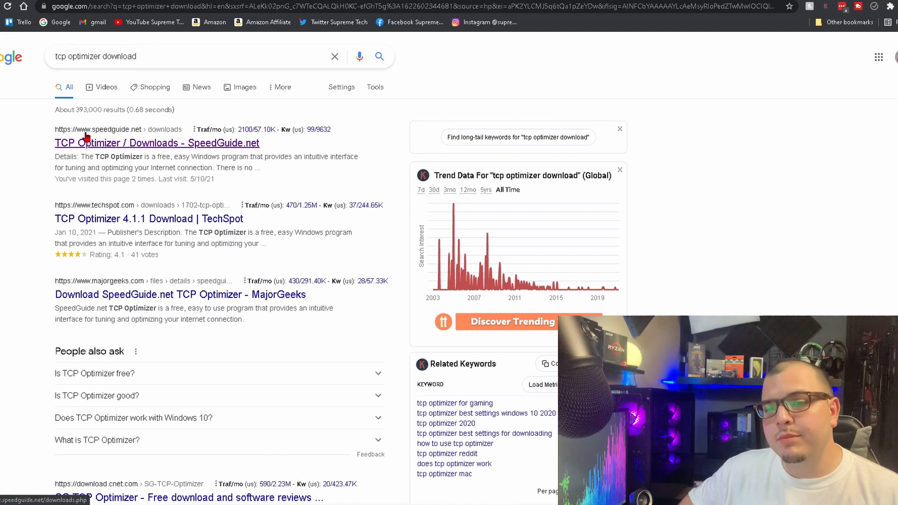
pyautogui.moveTo(155, 136)
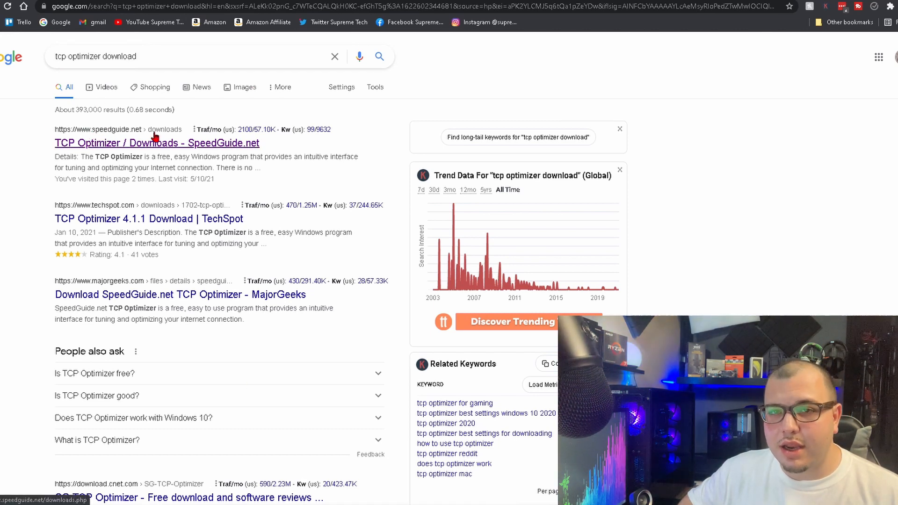
pyautogui.moveTo(123, 151)
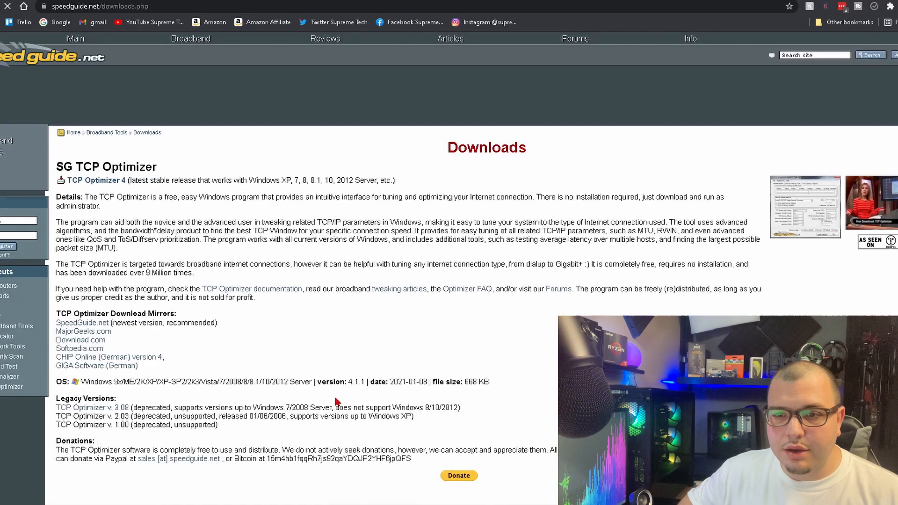
pyautogui.scroll(-3)
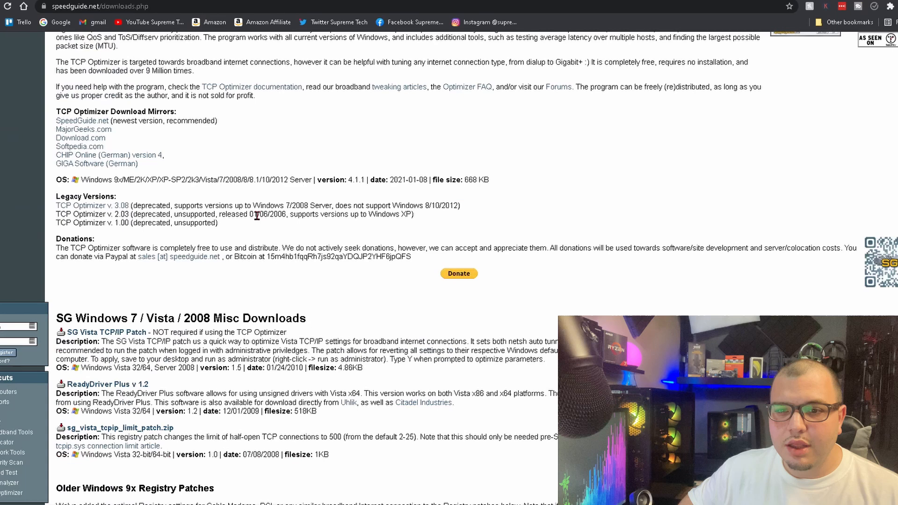
pyautogui.scroll(3)
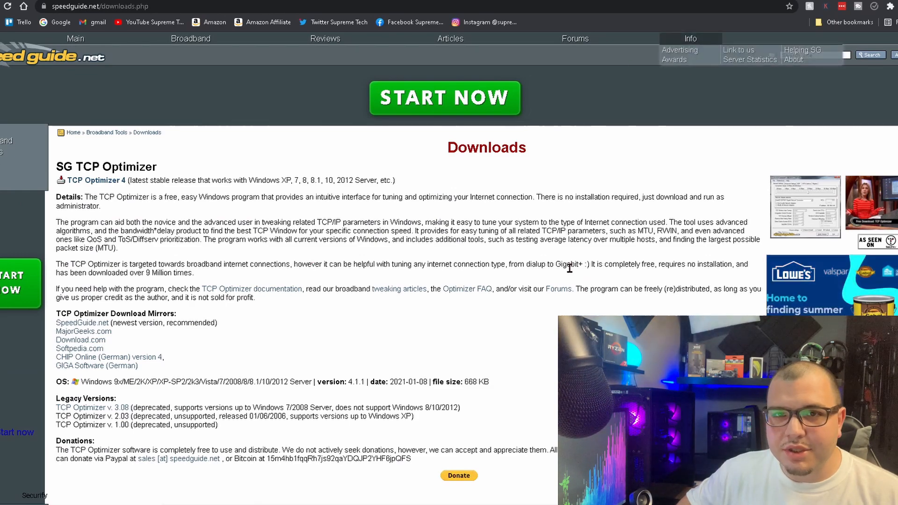
pyautogui.scroll(-3)
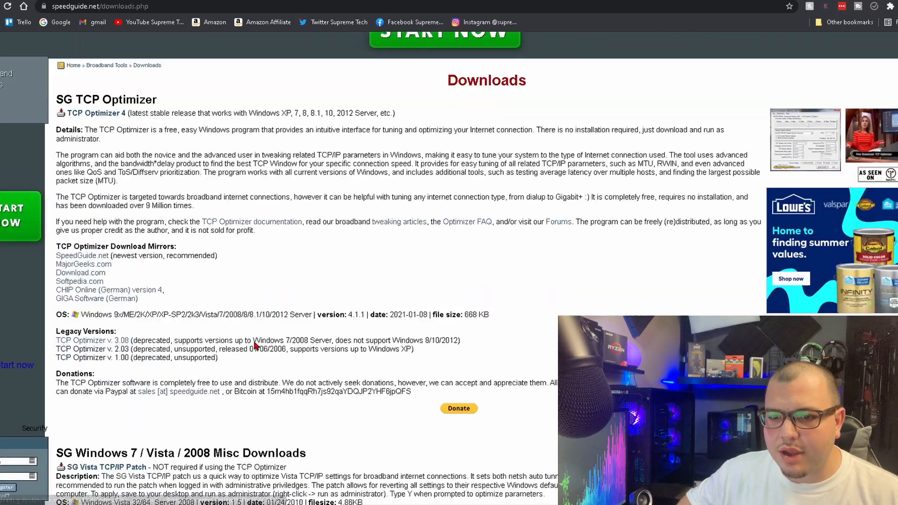
pyautogui.scroll(-3)
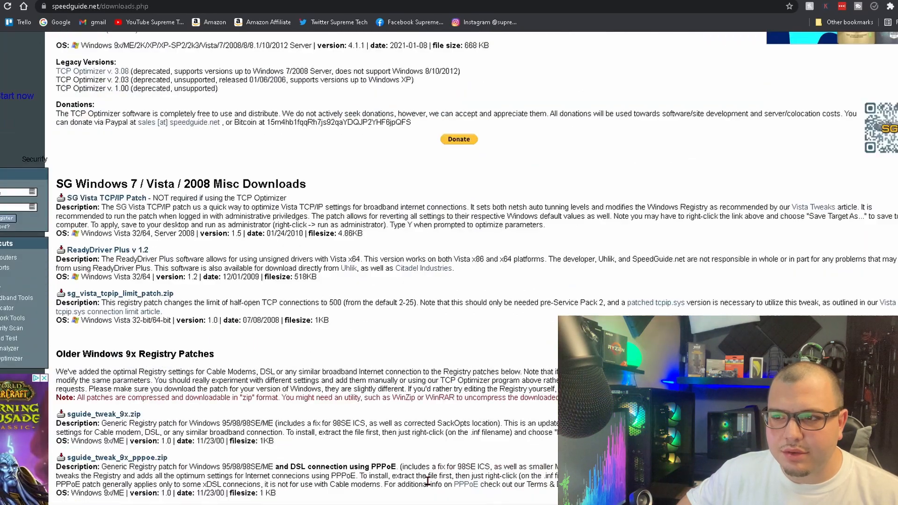
pyautogui.scroll(3)
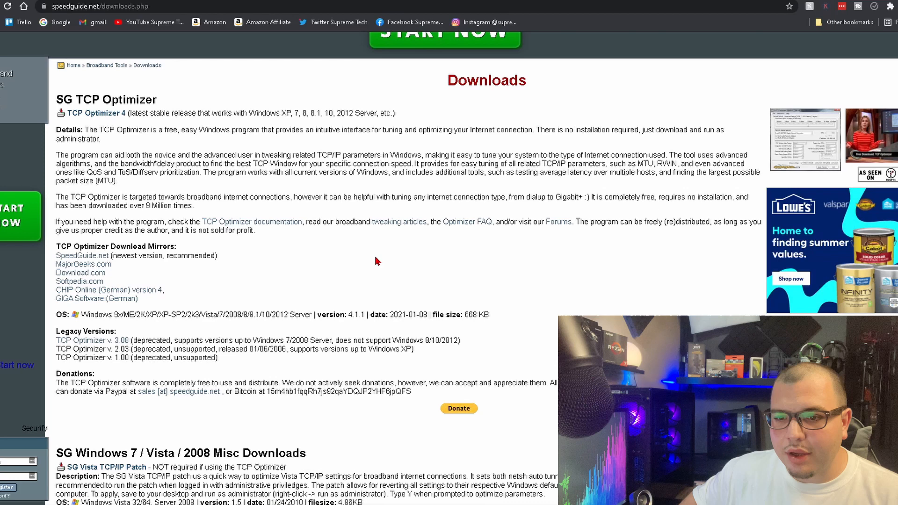
pyautogui.scroll(-3)
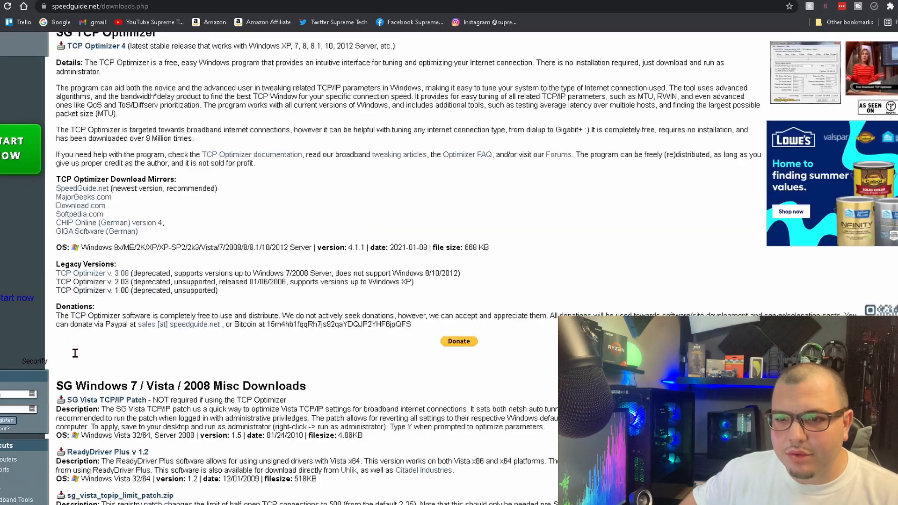
pyautogui.scroll(3)
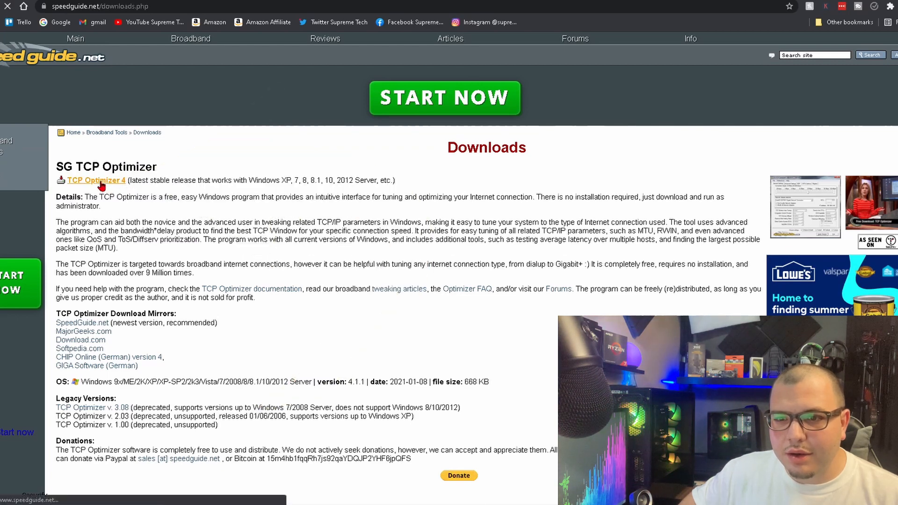
# Download TCP Optimizer 4 and save it into Program Files (x86)
pyautogui.click(96, 179)
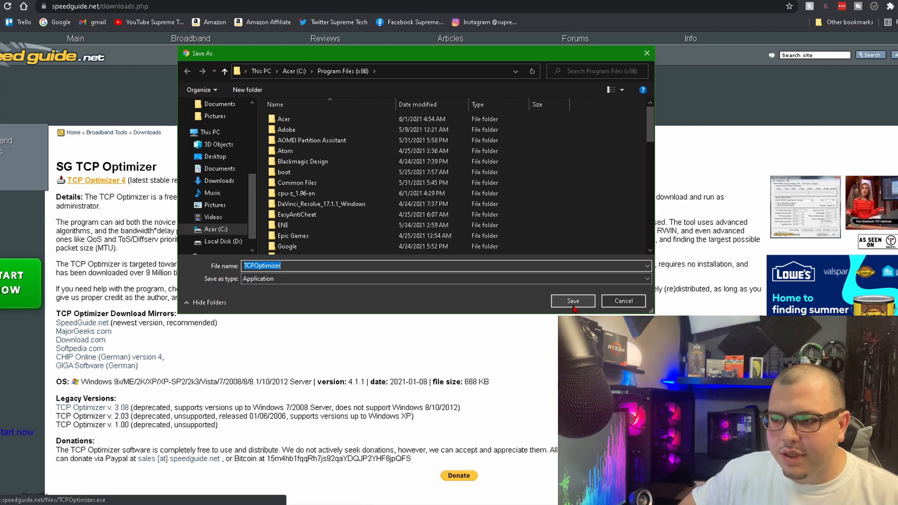
pyautogui.click(572, 301)
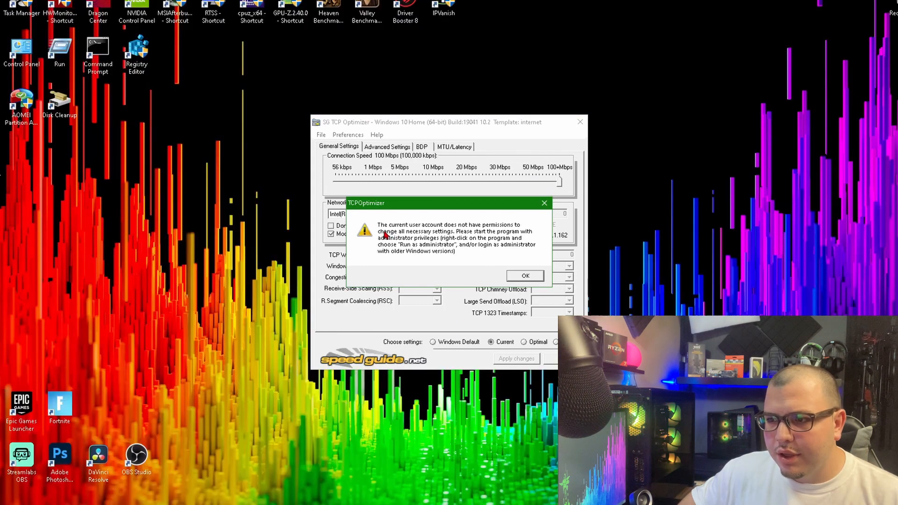
pyautogui.moveTo(475, 232)
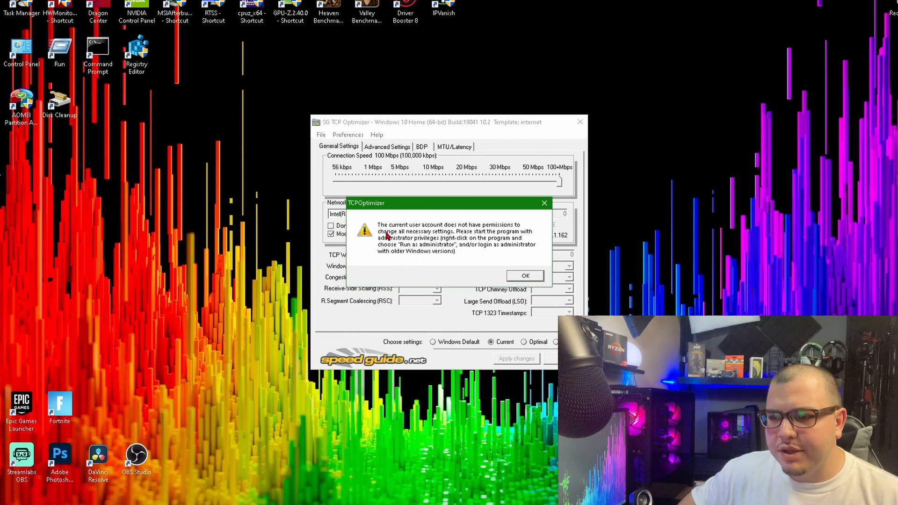
# Dismiss the TCPOptimizer insufficient-permissions warning
pyautogui.click(523, 276)
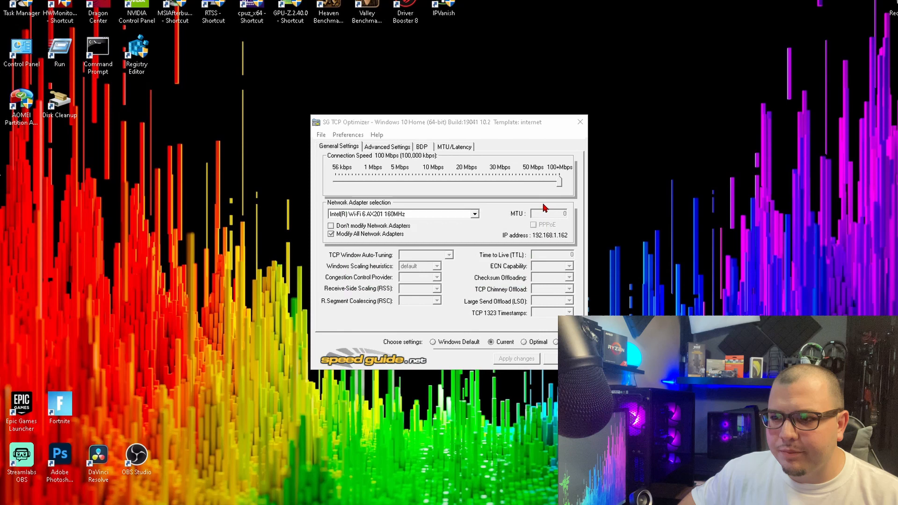
pyautogui.click(579, 122)
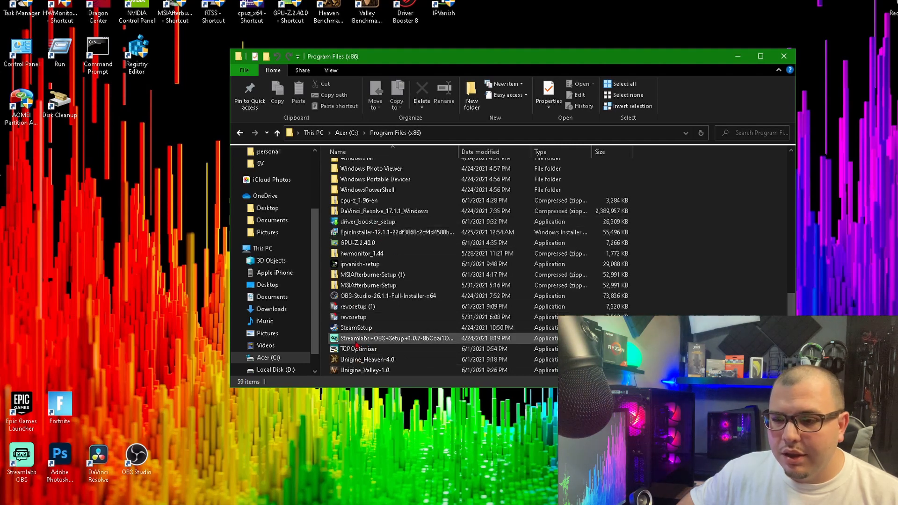
# Run the TCPOptimizer file in Program Files (x86) as administrator
pyautogui.click(359, 348)
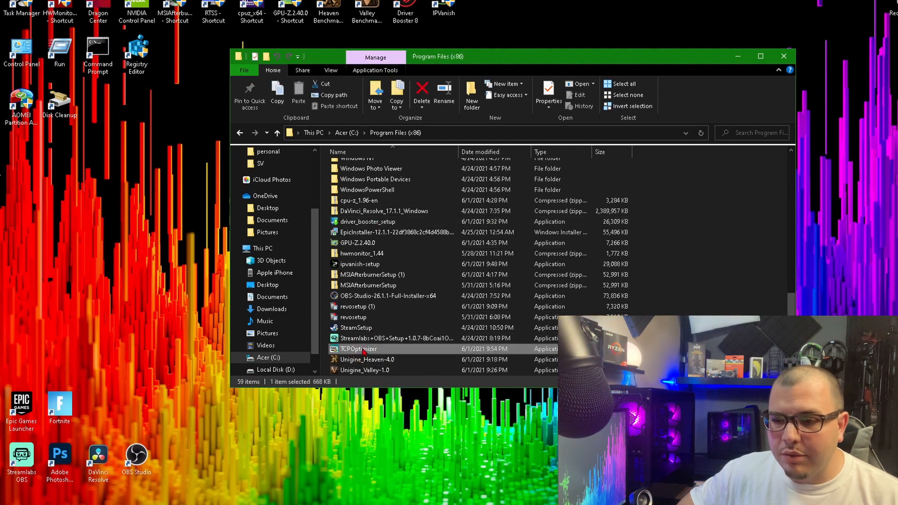
pyautogui.rightClick(358, 349)
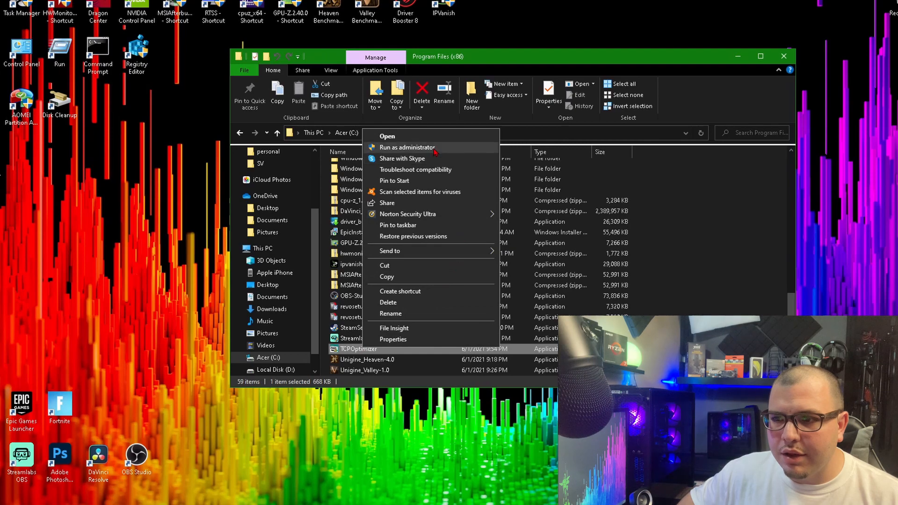
pyautogui.click(406, 148)
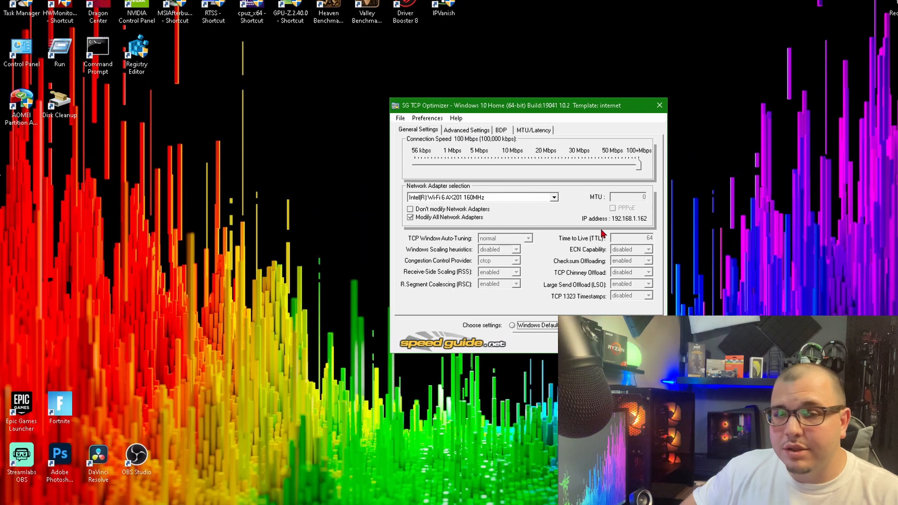
pyautogui.moveTo(565, 301)
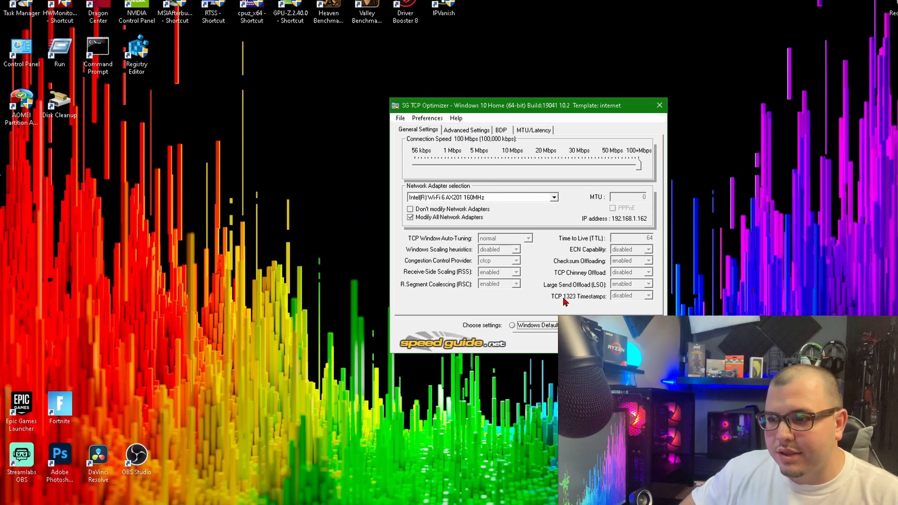
pyautogui.moveTo(486, 145)
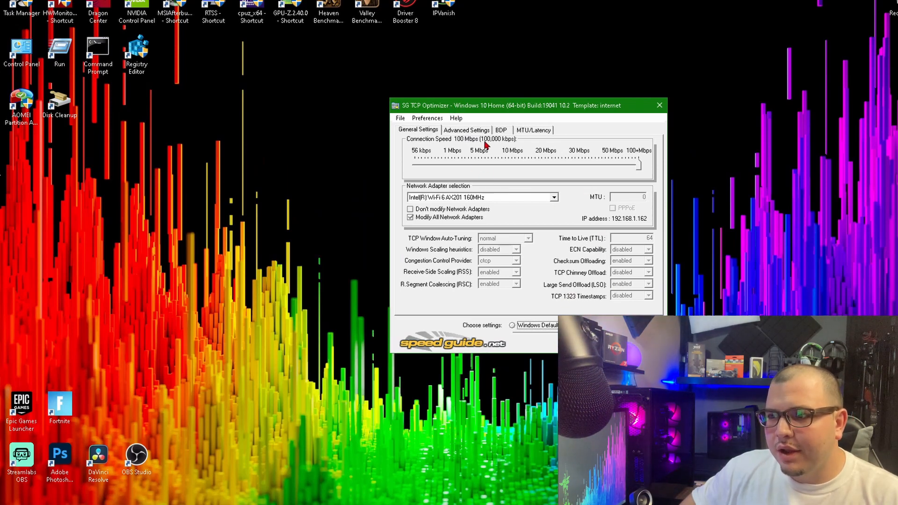
# View Advanced Settings, return to General Settings, and drag the window up-left
pyautogui.click(465, 129)
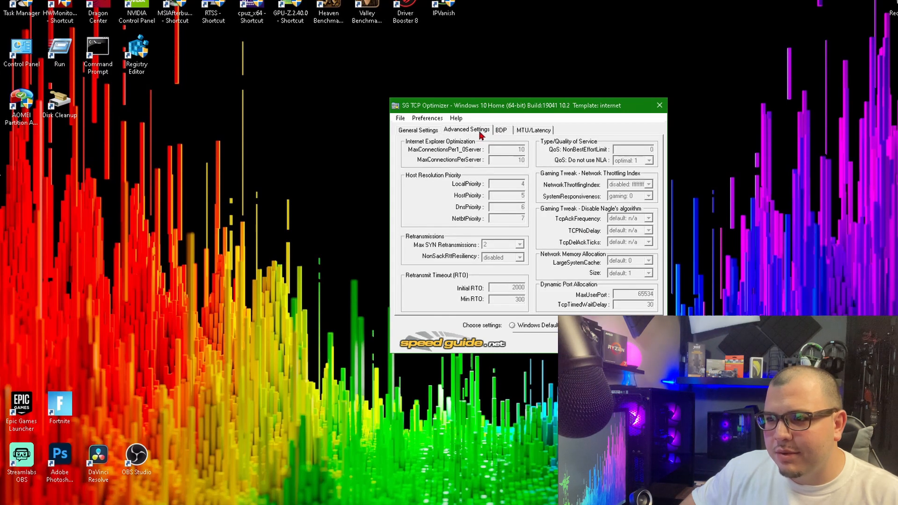
pyautogui.moveTo(426, 118)
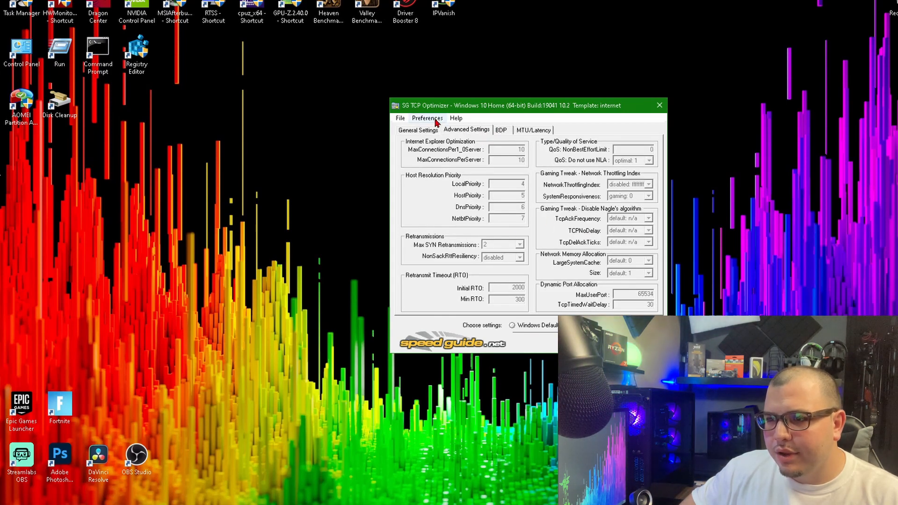
pyautogui.click(417, 130)
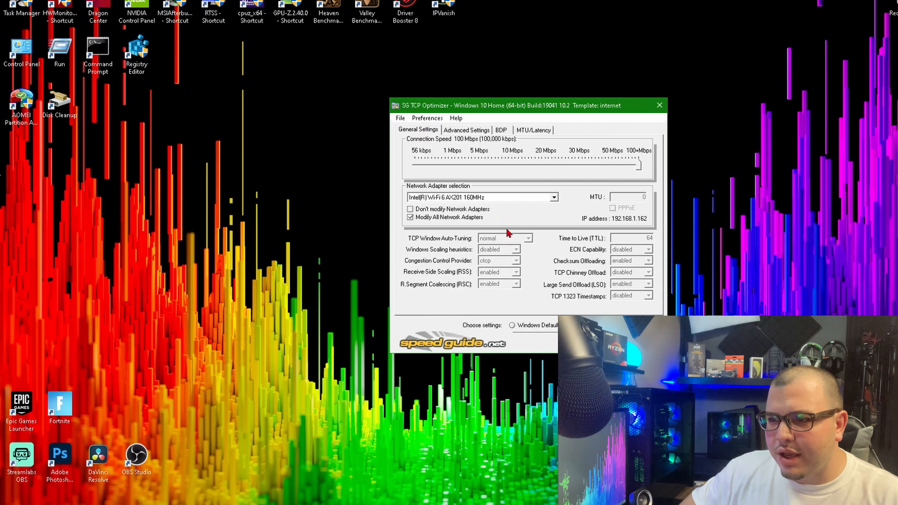
pyautogui.moveTo(538, 251)
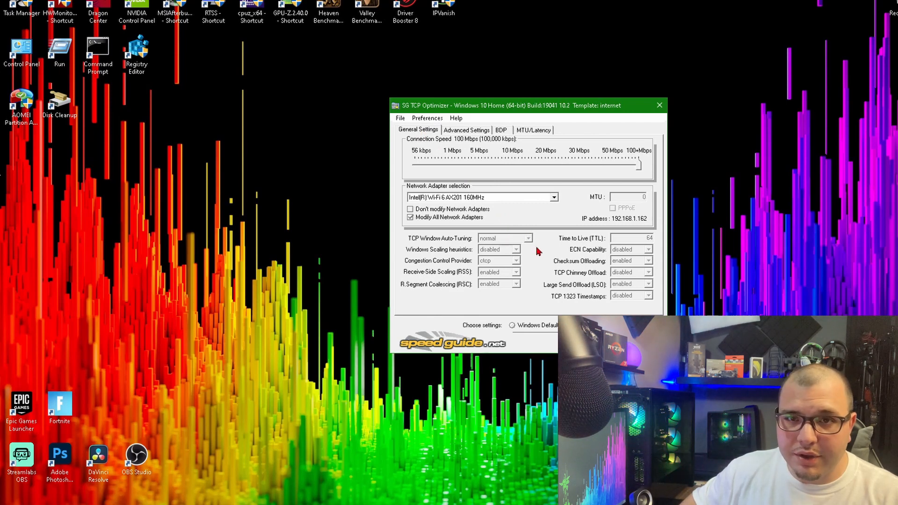
pyautogui.moveTo(532, 252)
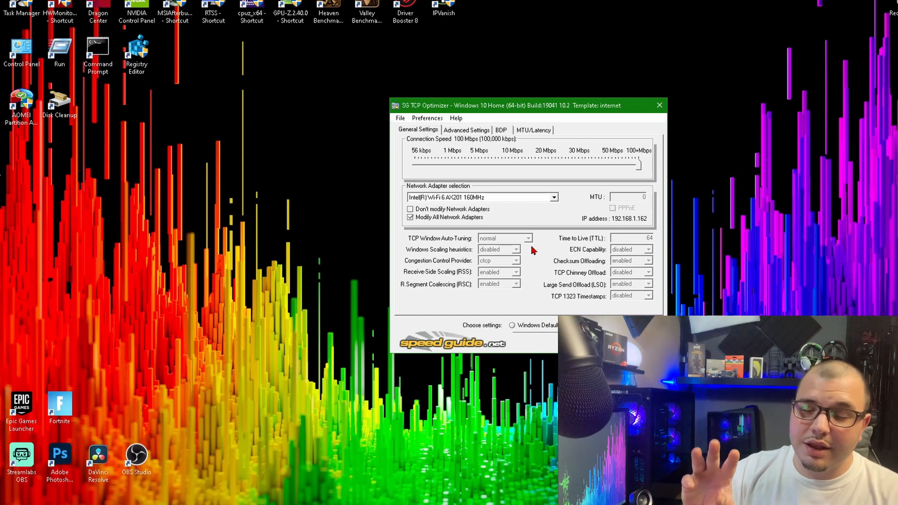
pyautogui.moveTo(515, 105); pyautogui.dragTo(441, 81)
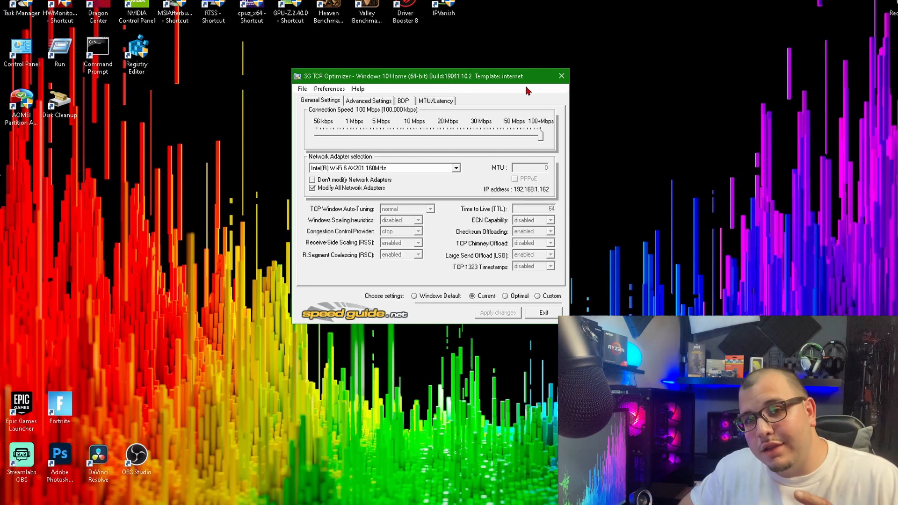
pyautogui.moveTo(522, 122)
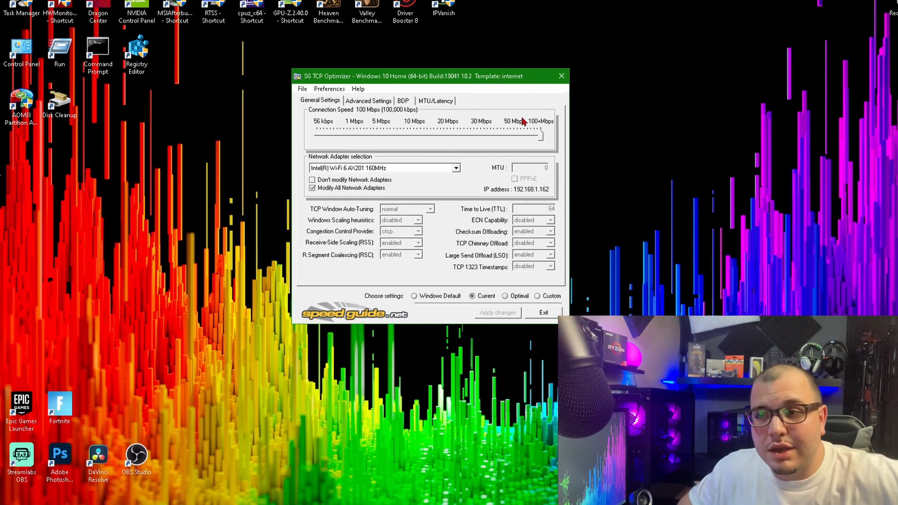